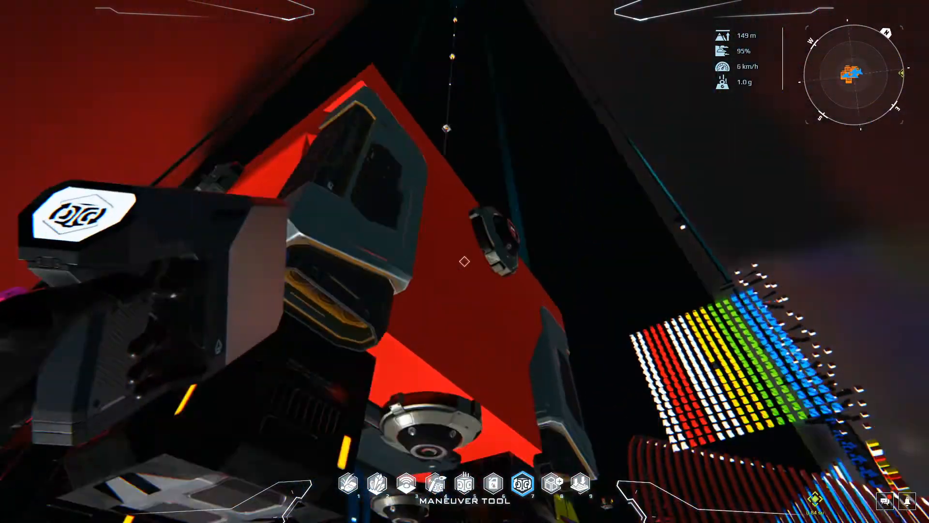
{"action": "mouse_move", "coordinate": [465, 262]}
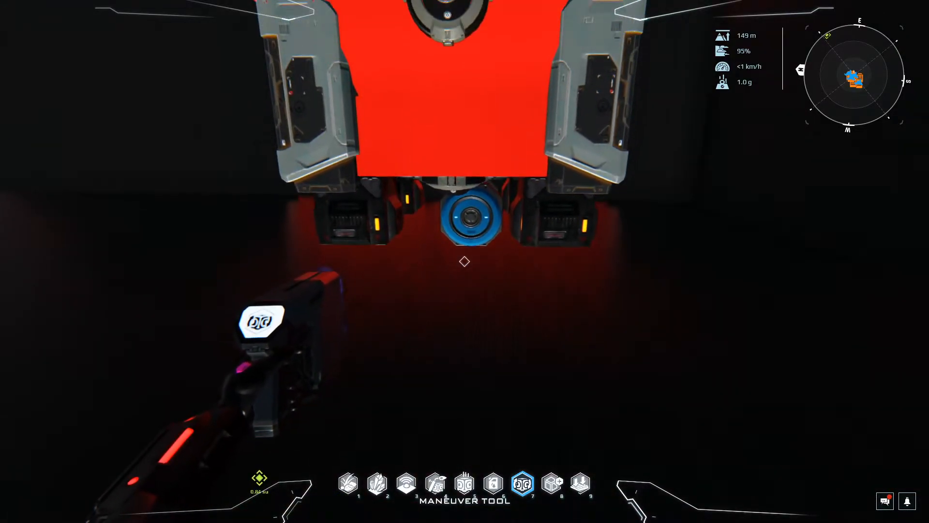
{"action": "mouse_move", "coordinate": [465, 261]}
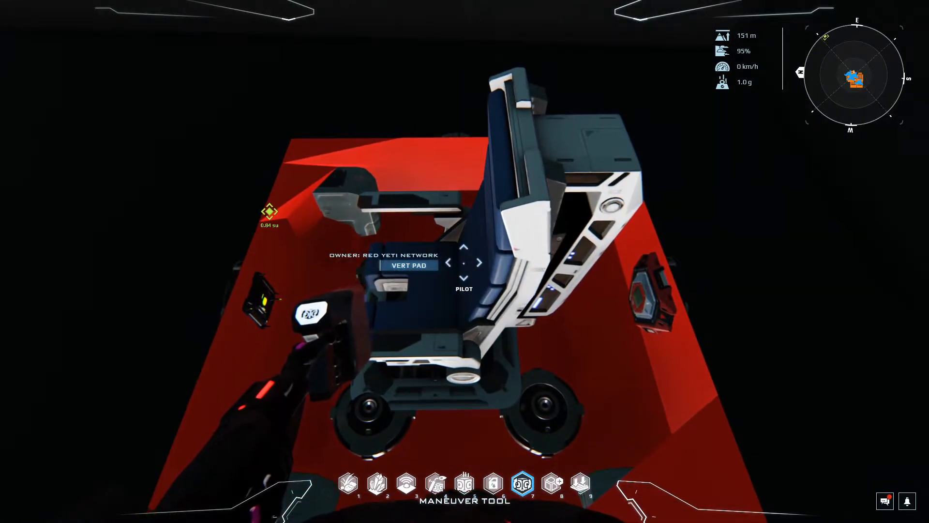
Review the pilot seat's Lua parameters, take control of the pad, then leave the seat on foot.
{"action": "right_click", "coordinate": [464, 263]}
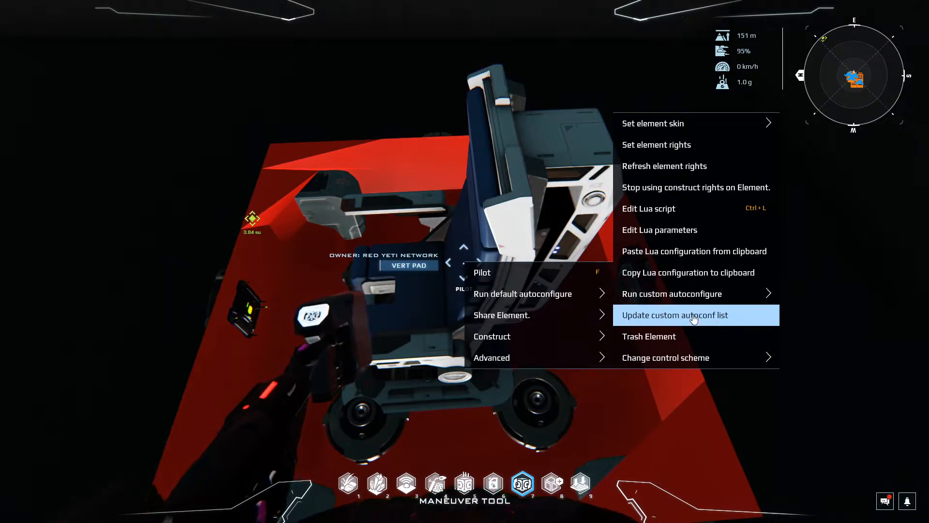
{"action": "left_click", "coordinate": [659, 230]}
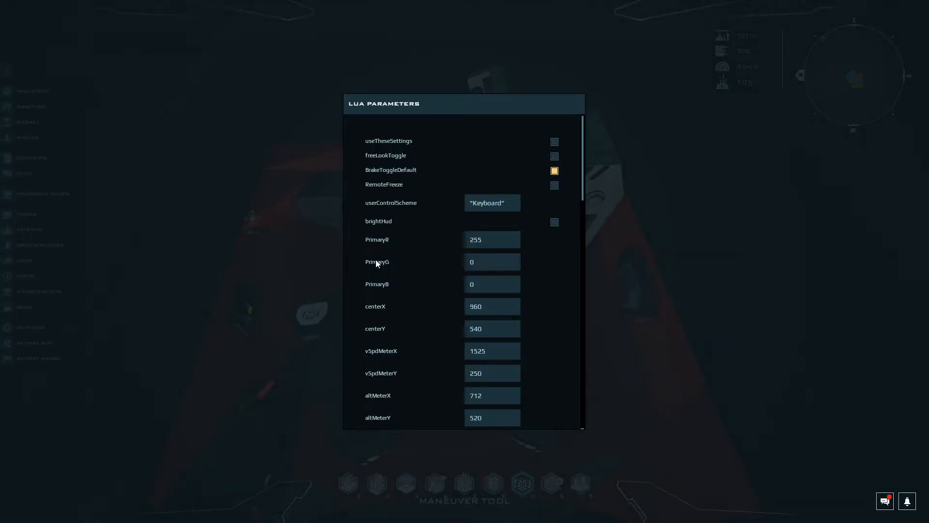
{"action": "mouse_move", "coordinate": [424, 252]}
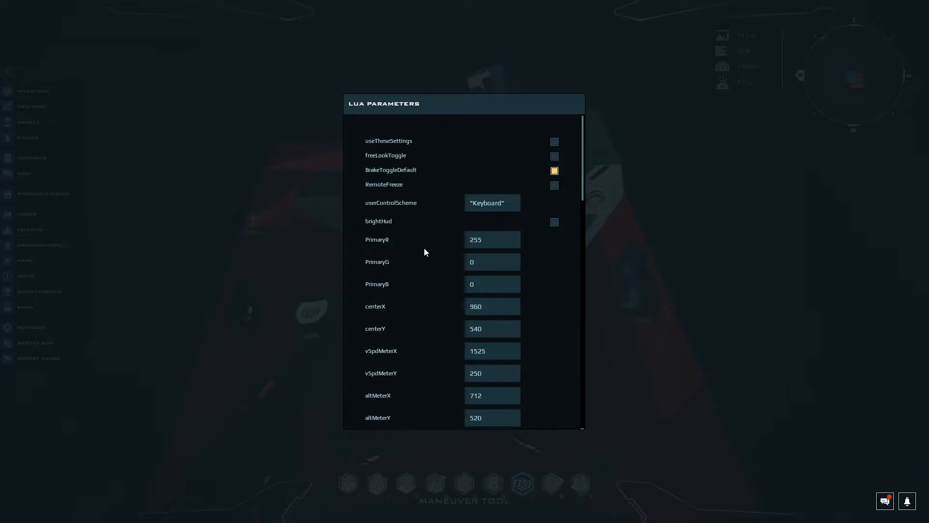
{"action": "scroll", "scroll_direction": "down", "scroll_amount": 3}
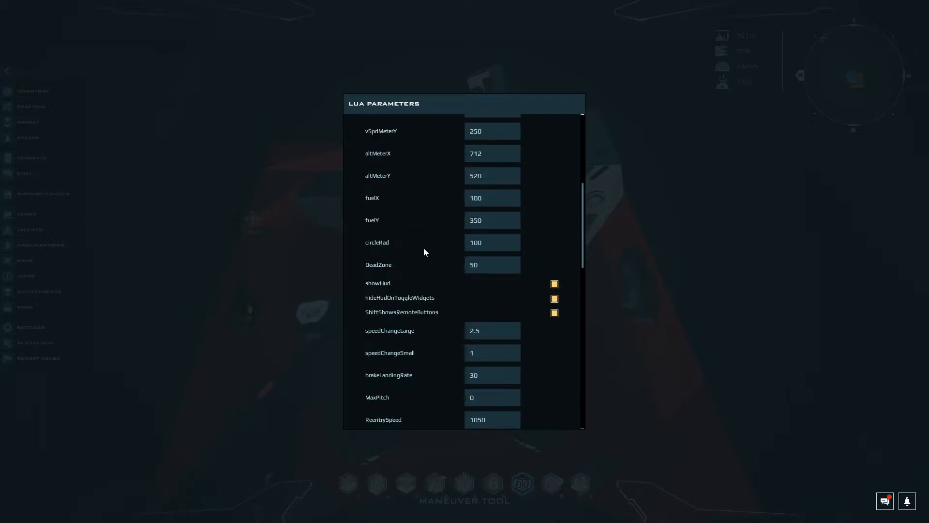
{"action": "scroll", "scroll_direction": "down", "scroll_amount": 3}
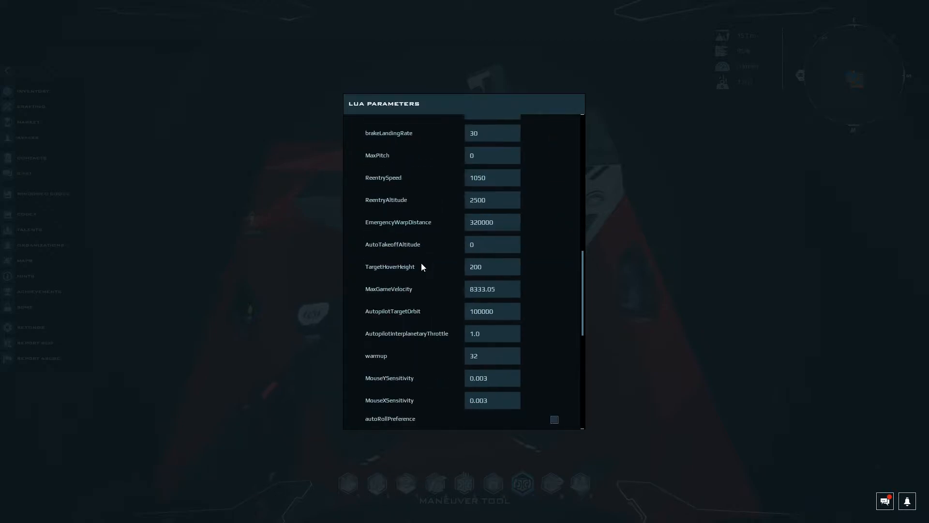
{"action": "scroll", "scroll_direction": "down", "scroll_amount": 3}
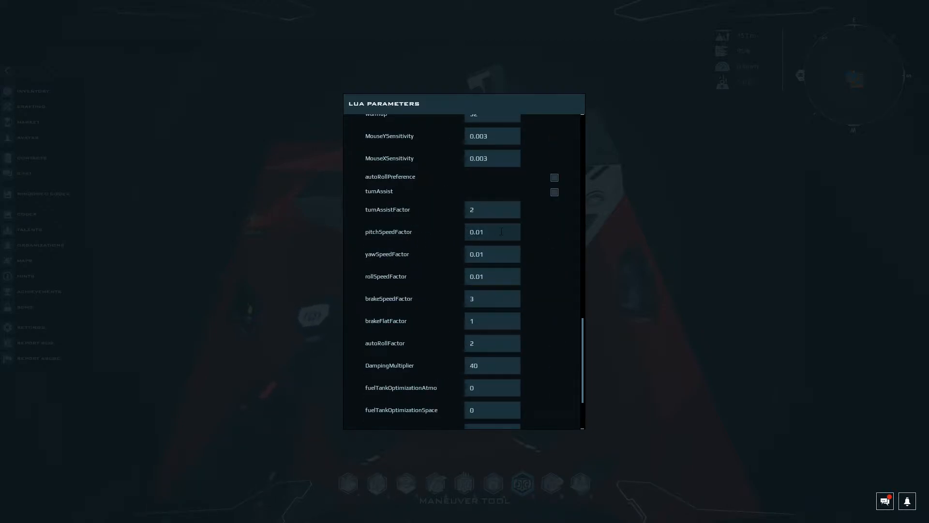
{"action": "mouse_move", "coordinate": [370, 288]}
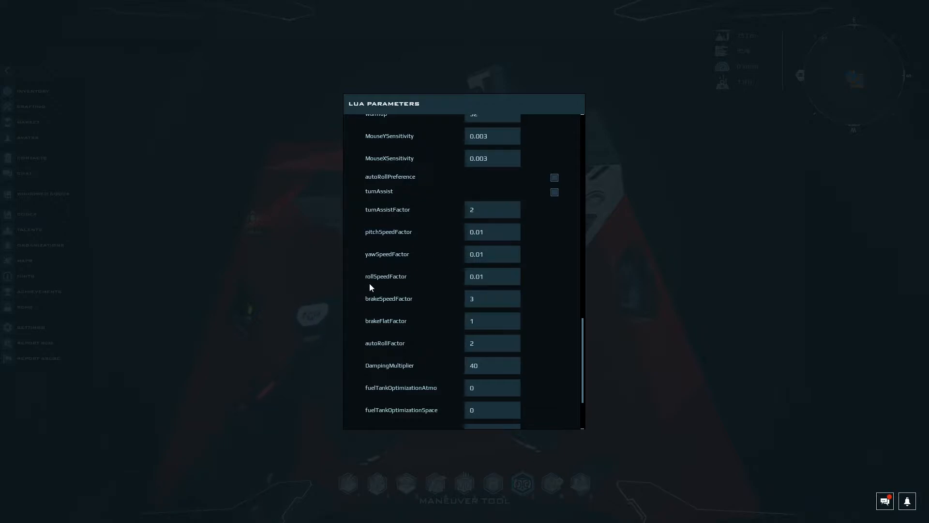
{"action": "mouse_move", "coordinate": [569, 139]}
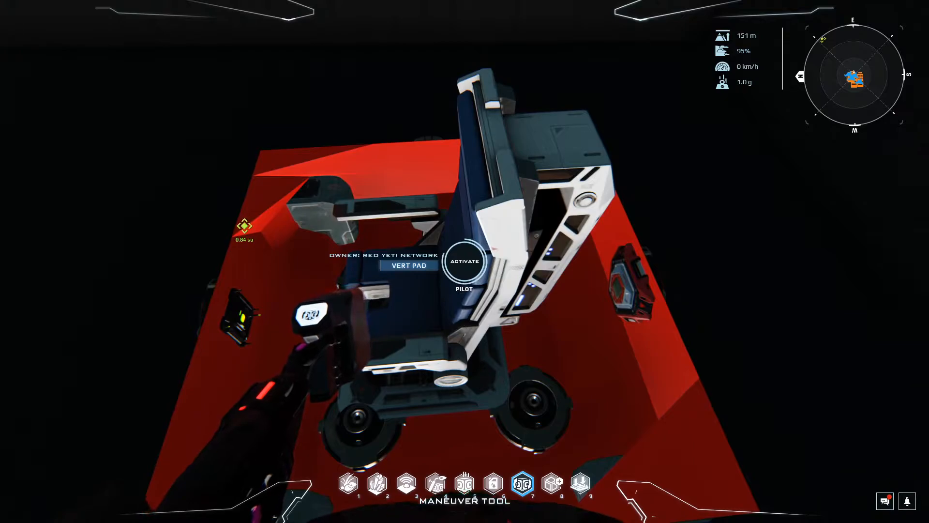
{"action": "left_click", "coordinate": [465, 260]}
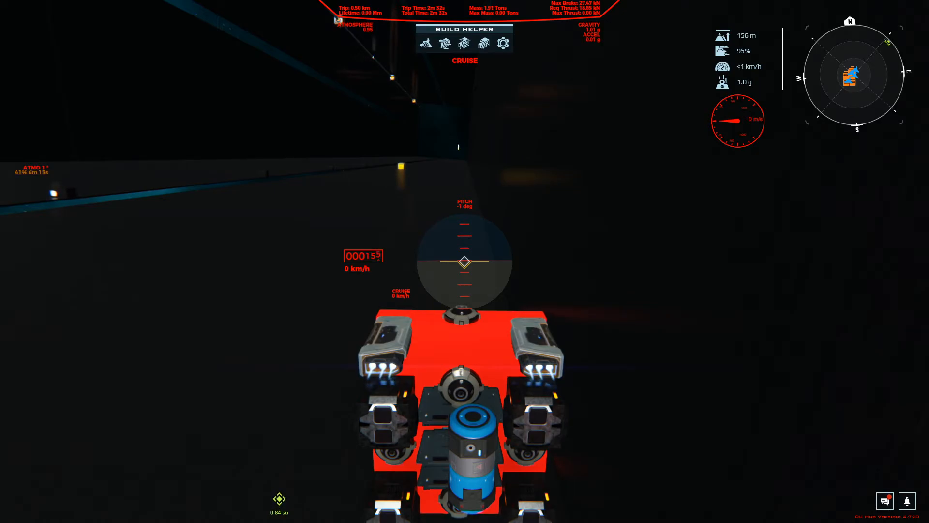
{"action": "mouse_move", "coordinate": [465, 261]}
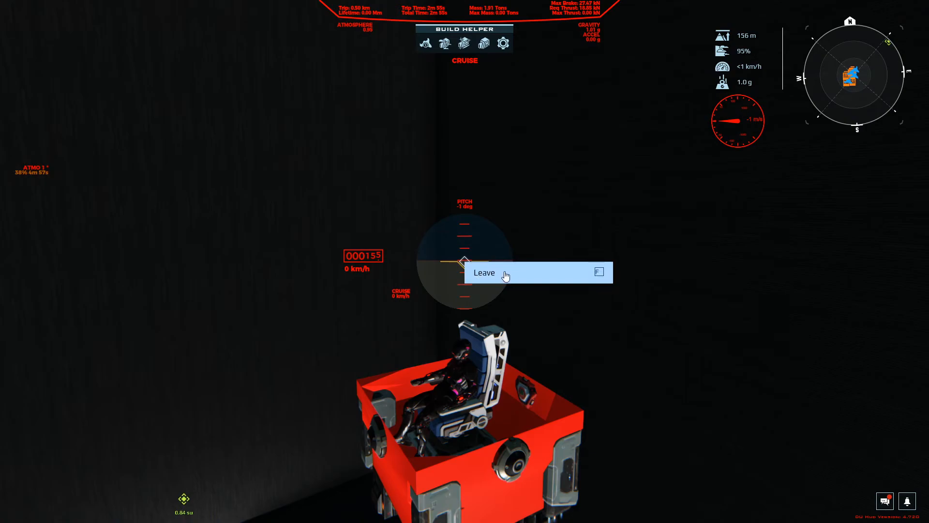
{"action": "left_click", "coordinate": [484, 272]}
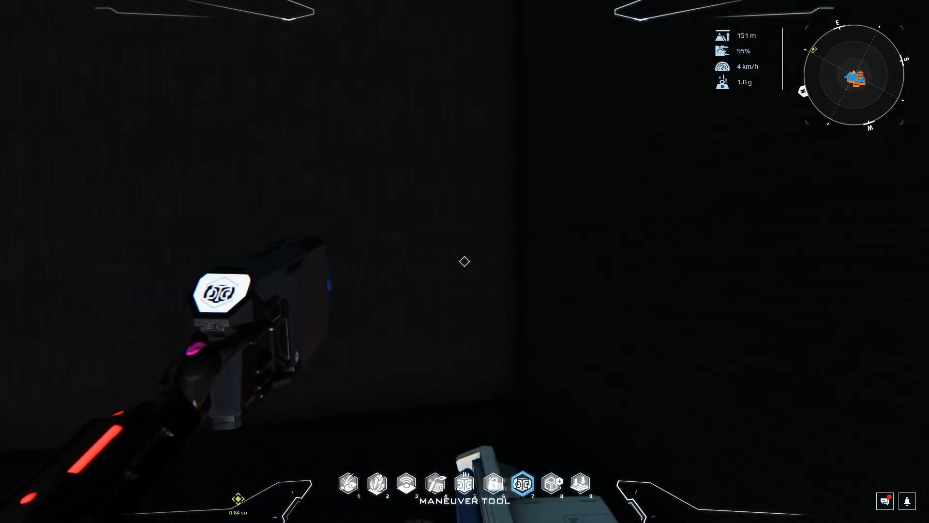